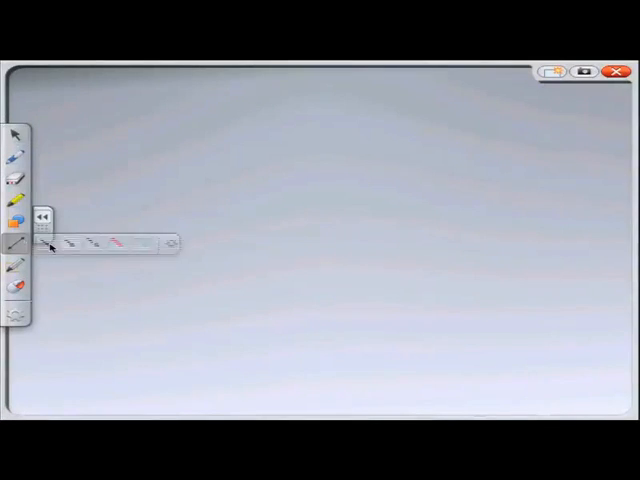
# - Draw a long horizontal line across the centre, then a second full-width line above it
pyautogui.moveTo(187, 280); pyautogui.dragTo(410, 280)
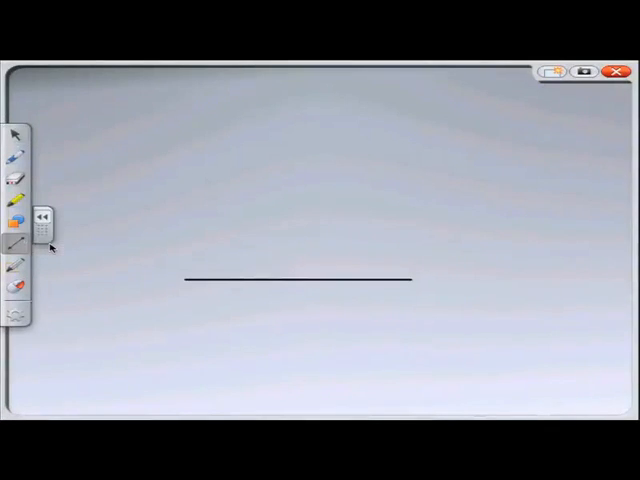
pyautogui.moveTo(192, 225); pyautogui.dragTo(237, 225)
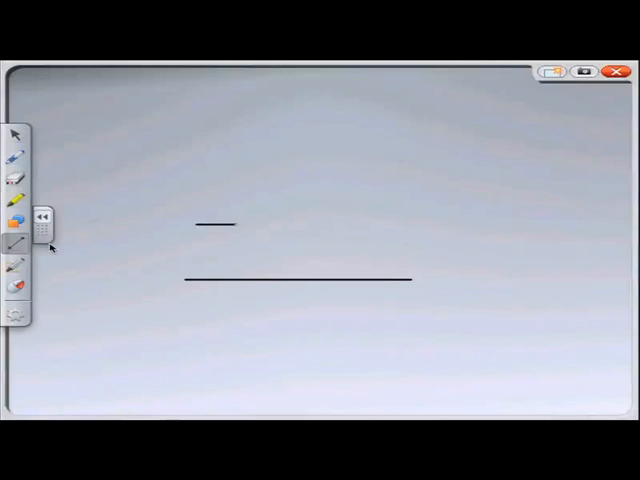
pyautogui.moveTo(237, 226); pyautogui.dragTo(405, 225)
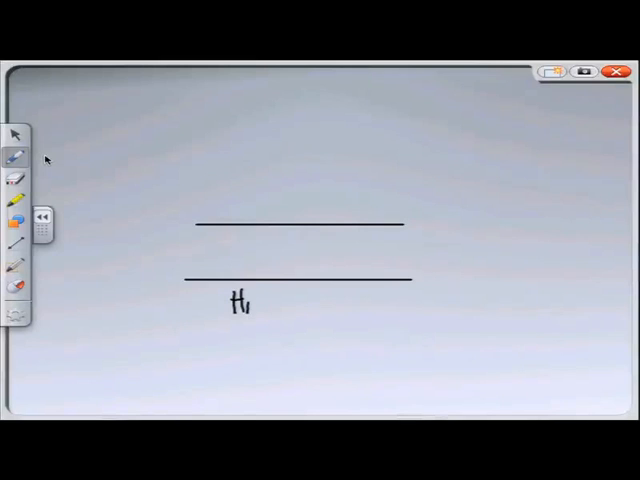
# - Write HARDWARE under the bottom line and KERNEL between the lines, joined by a downward arrow
pyautogui.write('HARDWARE')
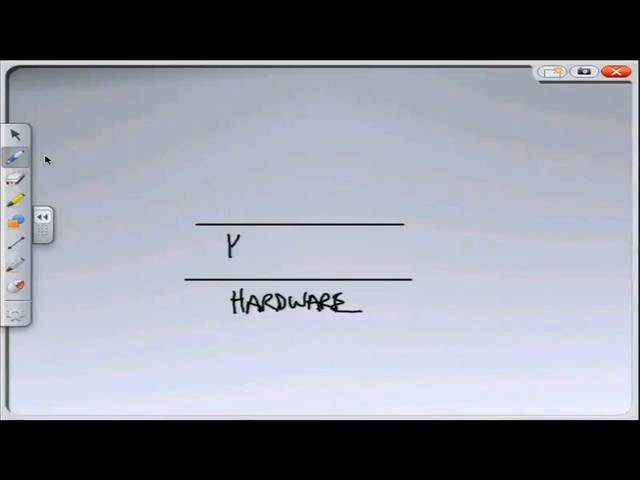
pyautogui.write('KERNEL')
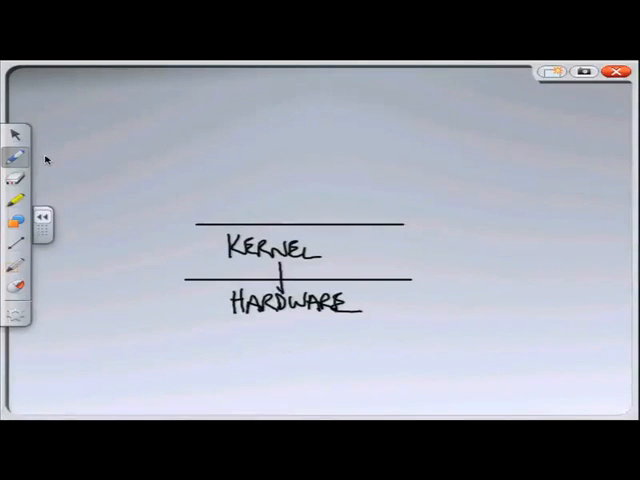
pyautogui.moveTo(285, 270); pyautogui.dragTo(285, 285)
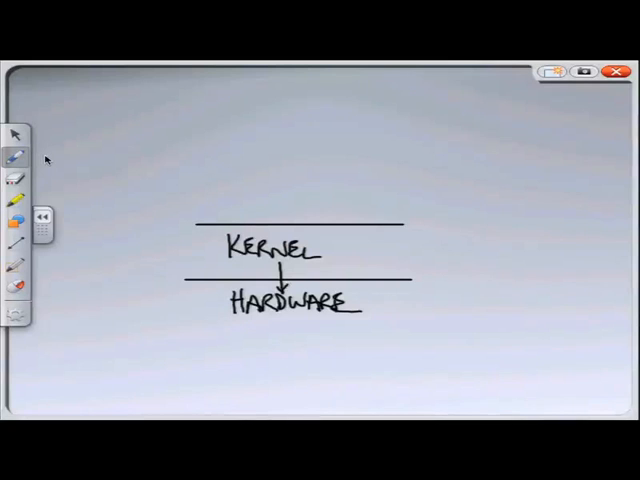